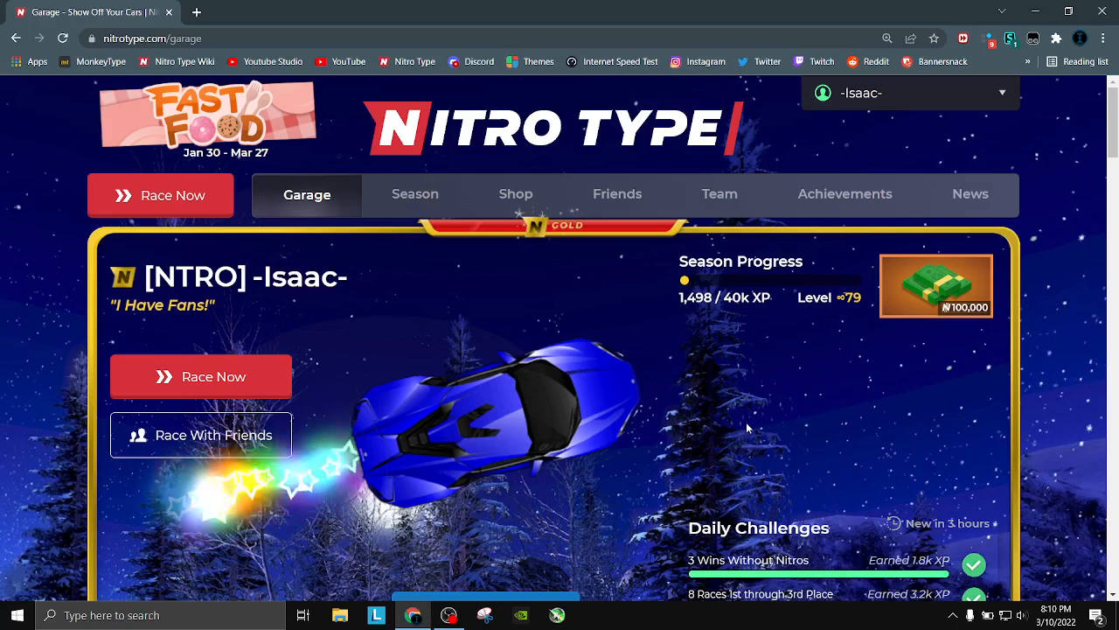
# In a new tab at youtube.com, search YouTube for 'lofi cafe' via the lofi suggestion
pyautogui.click(371, 12)
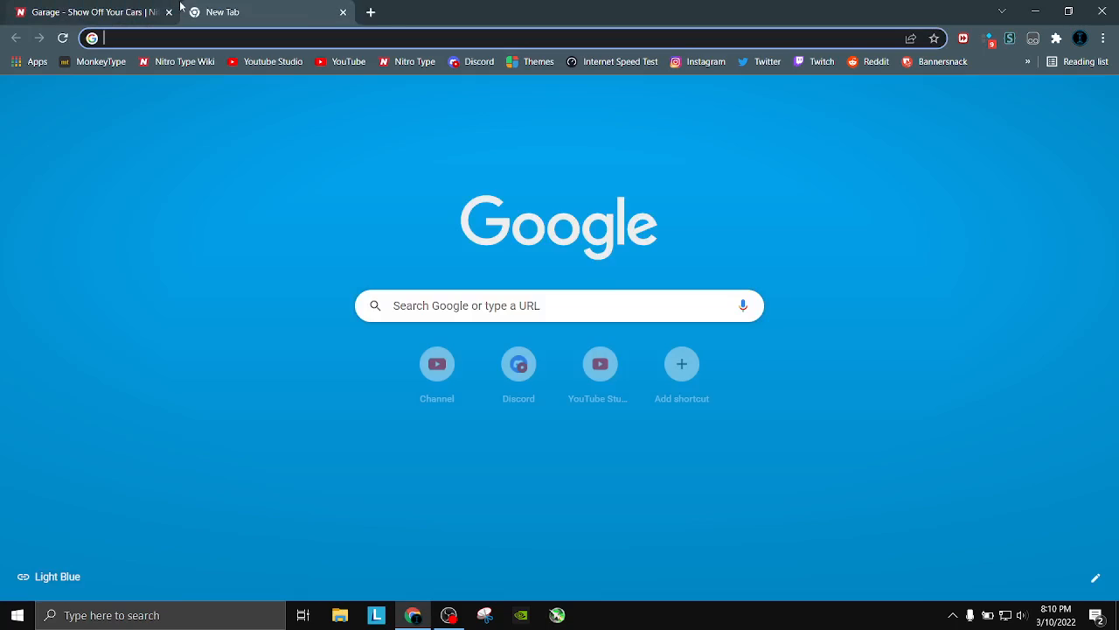
pyautogui.write('youtube.com')
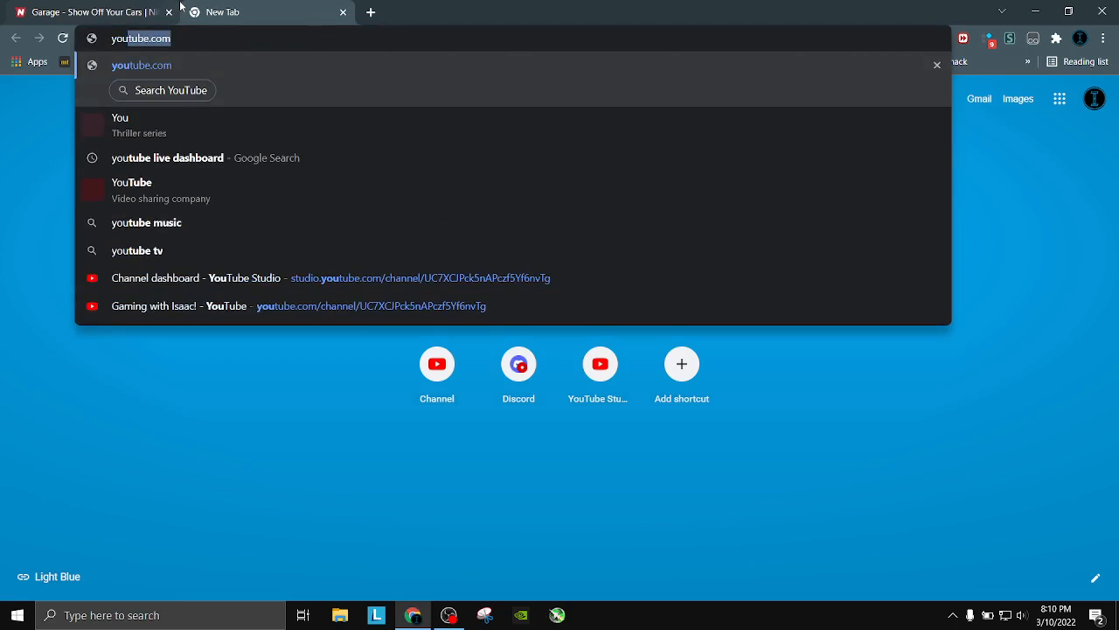
pyautogui.click(161, 90)
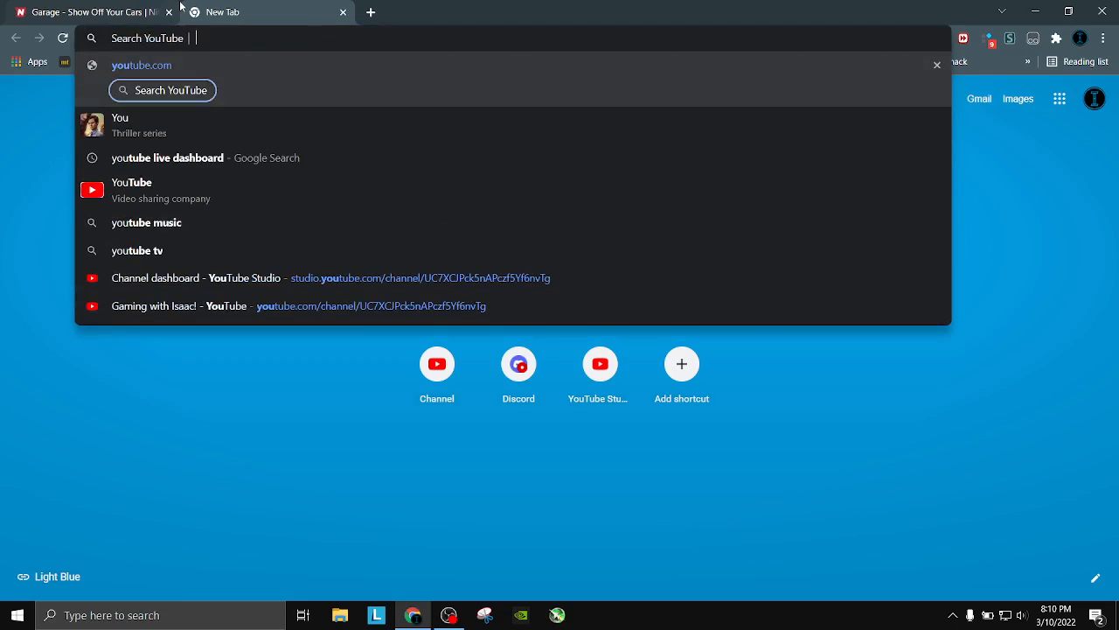
pyautogui.write('lofi')
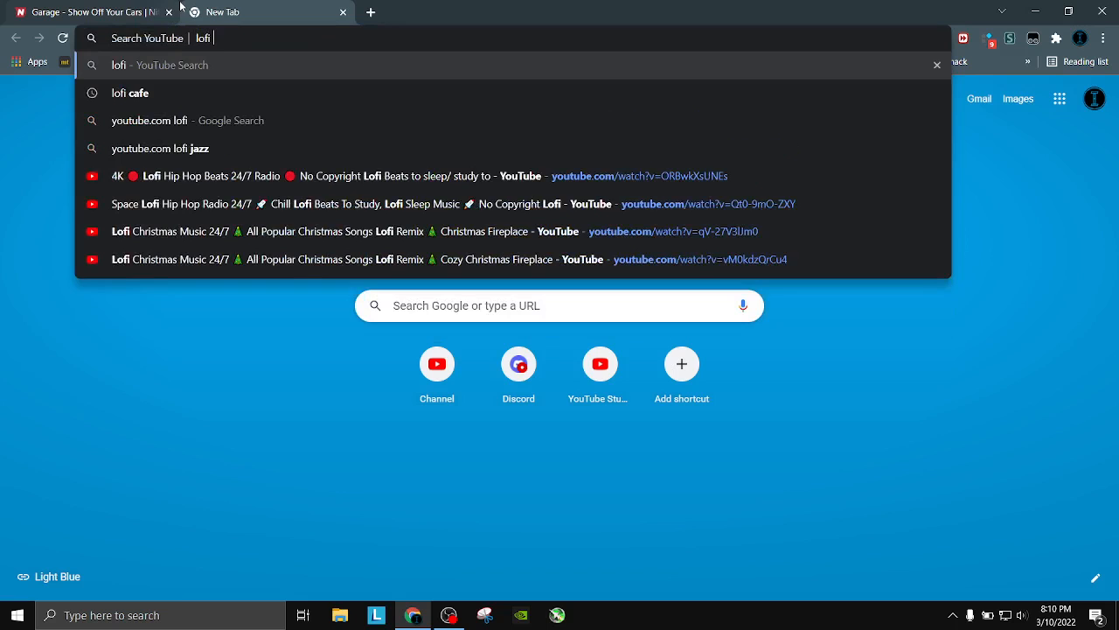
pyautogui.click(129, 93)
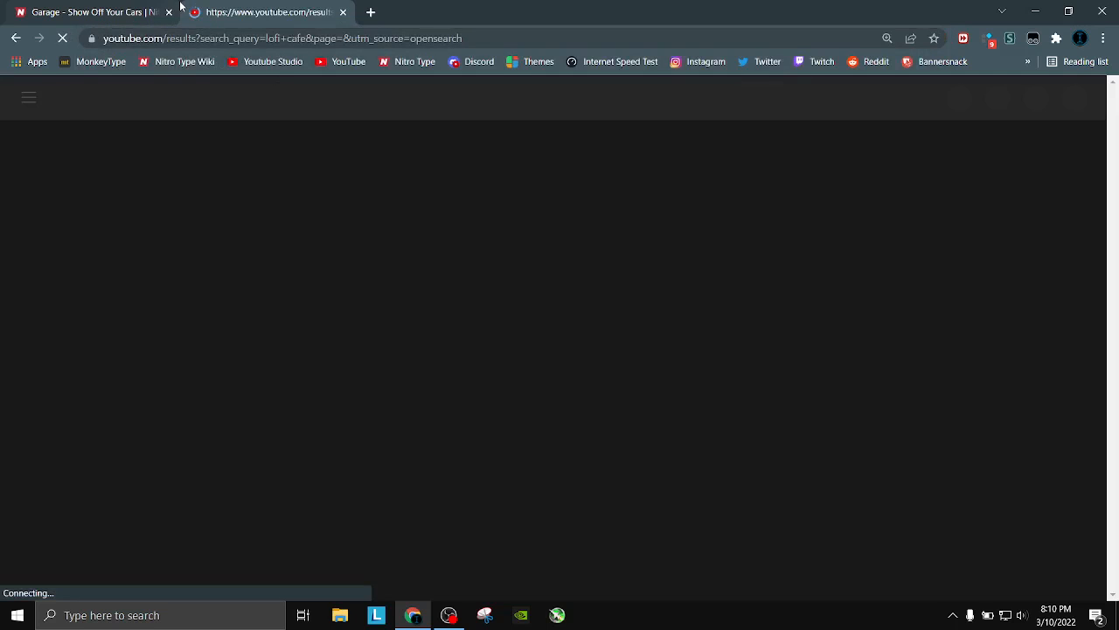